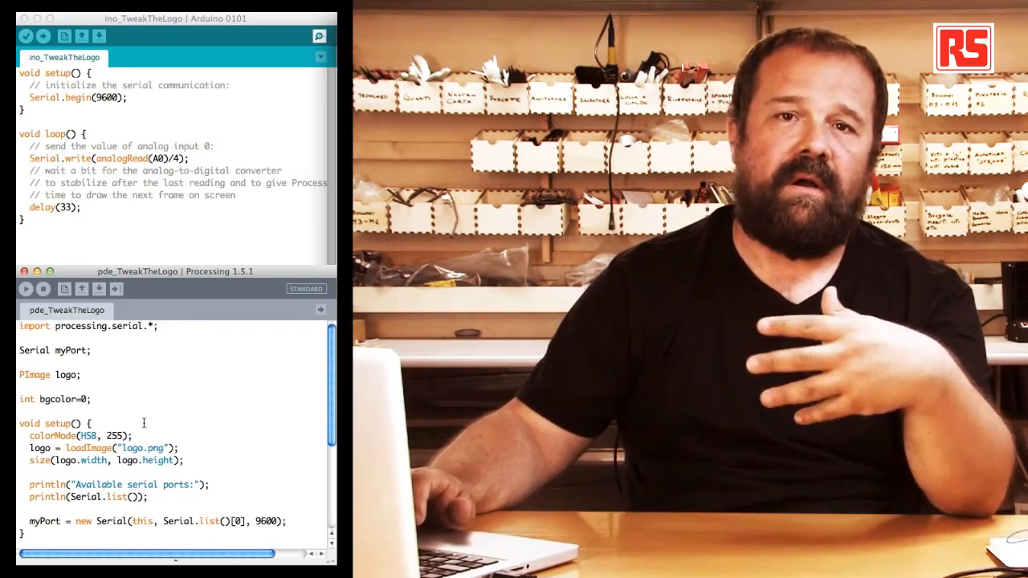
# Step: Highlight the 0 index in Serial.list()[0] as the value to change for the correct port
pyautogui.scroll(-3)
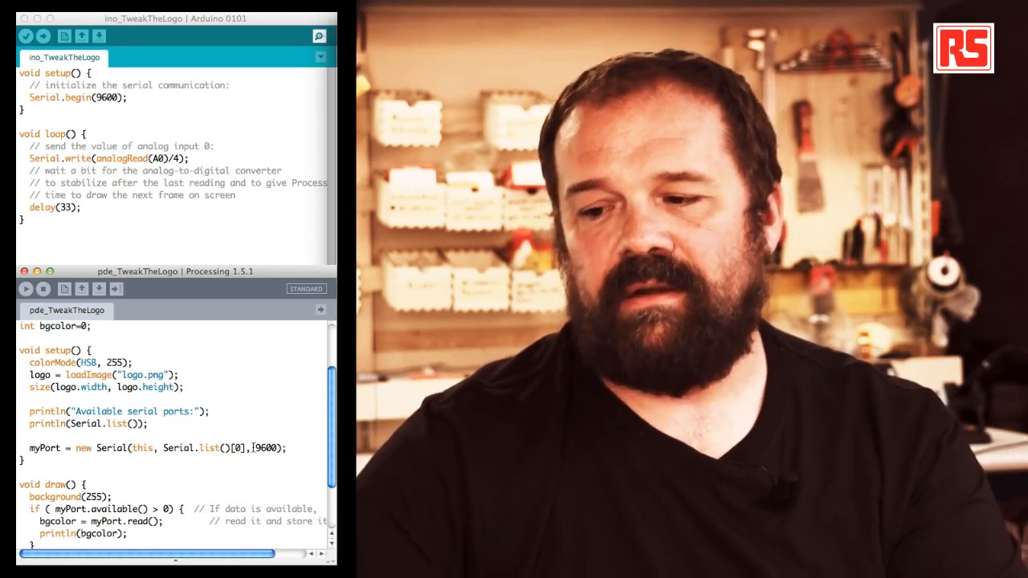
pyautogui.doubleClick(257, 448)
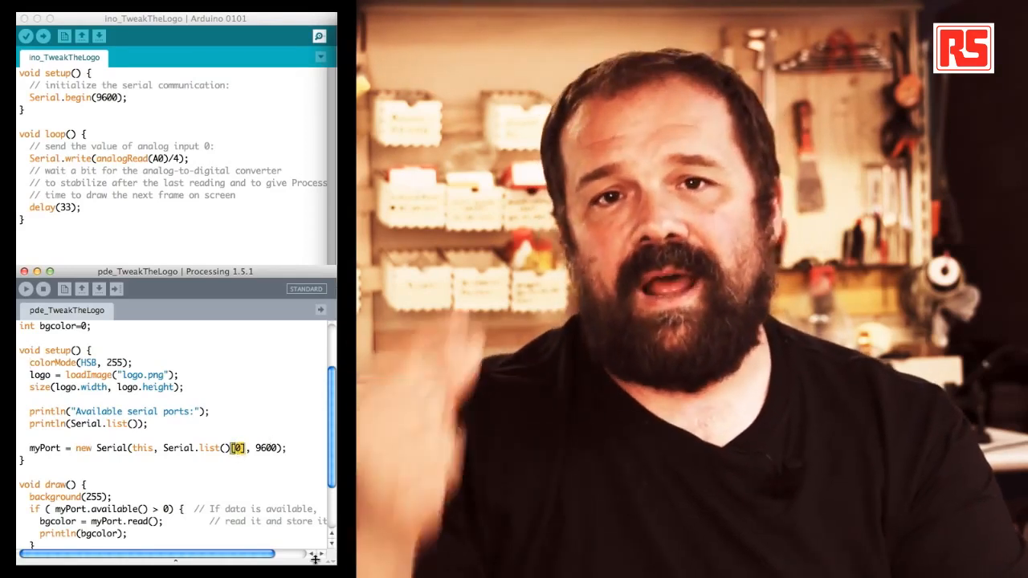